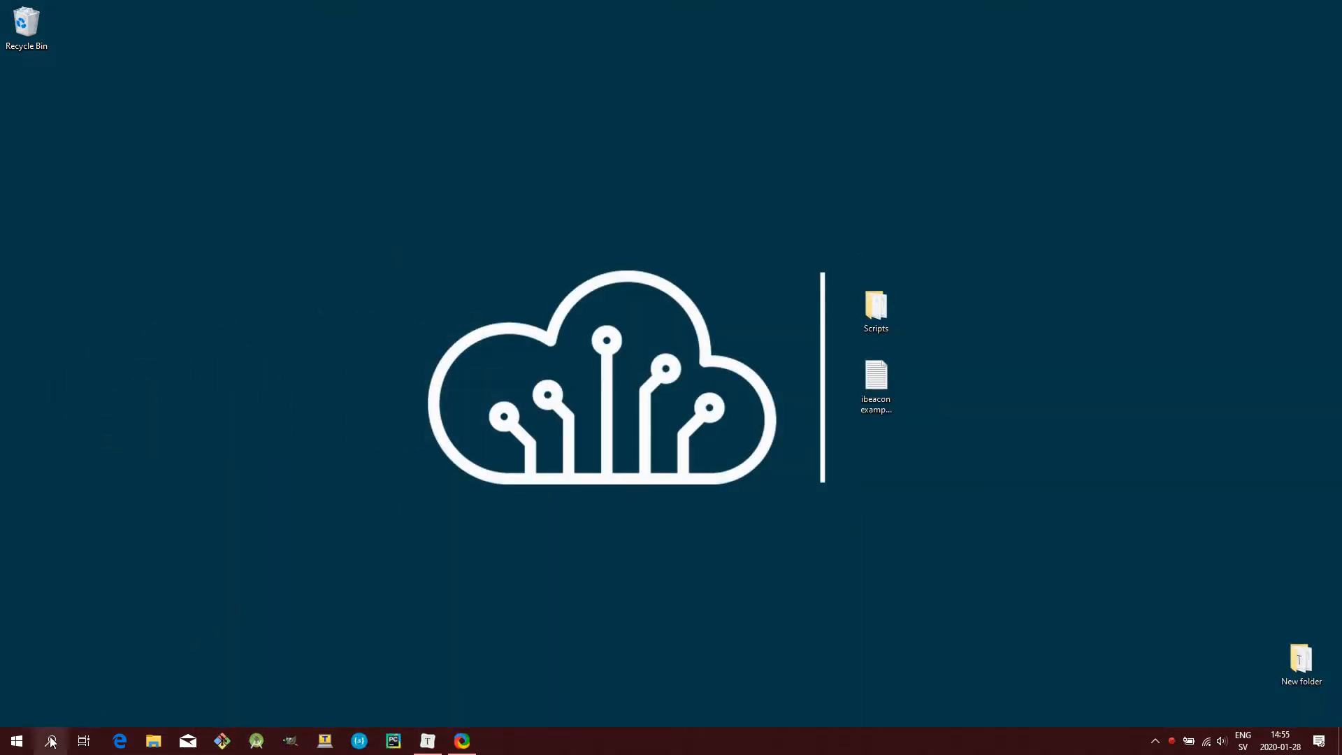
# Search 'dev' from Start to launch Device Manager
pyautogui.write('dev')
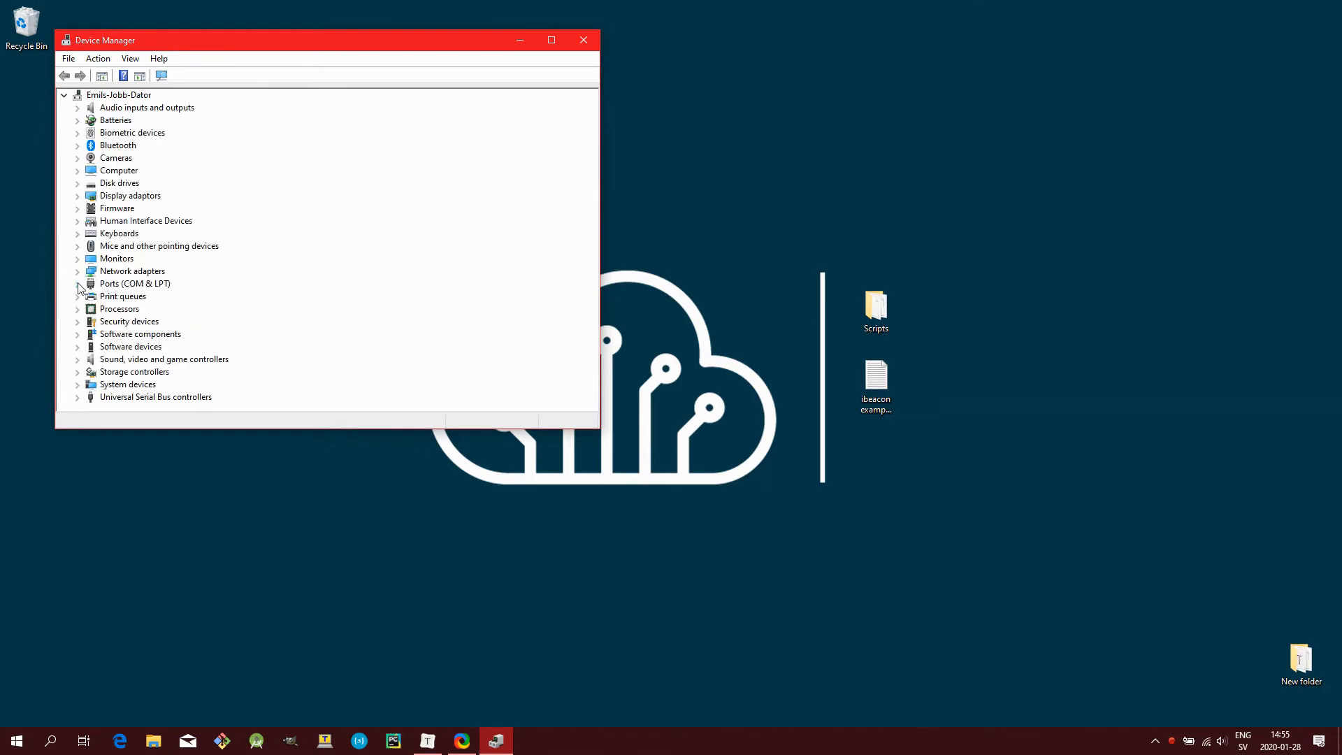
# Expand Ports (COM & LPT) and find the dongle as USB Serial Device (COM14)
pyautogui.click(77, 283)
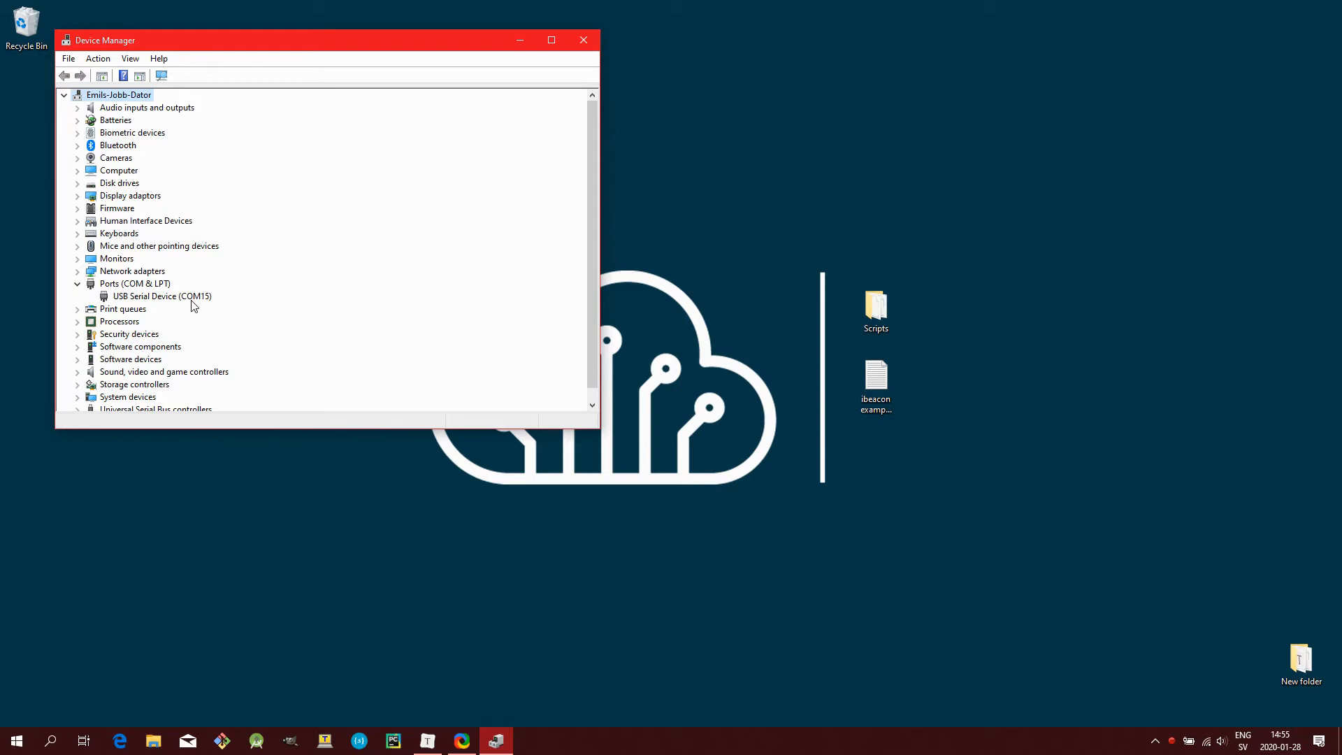
pyautogui.moveTo(214, 306)
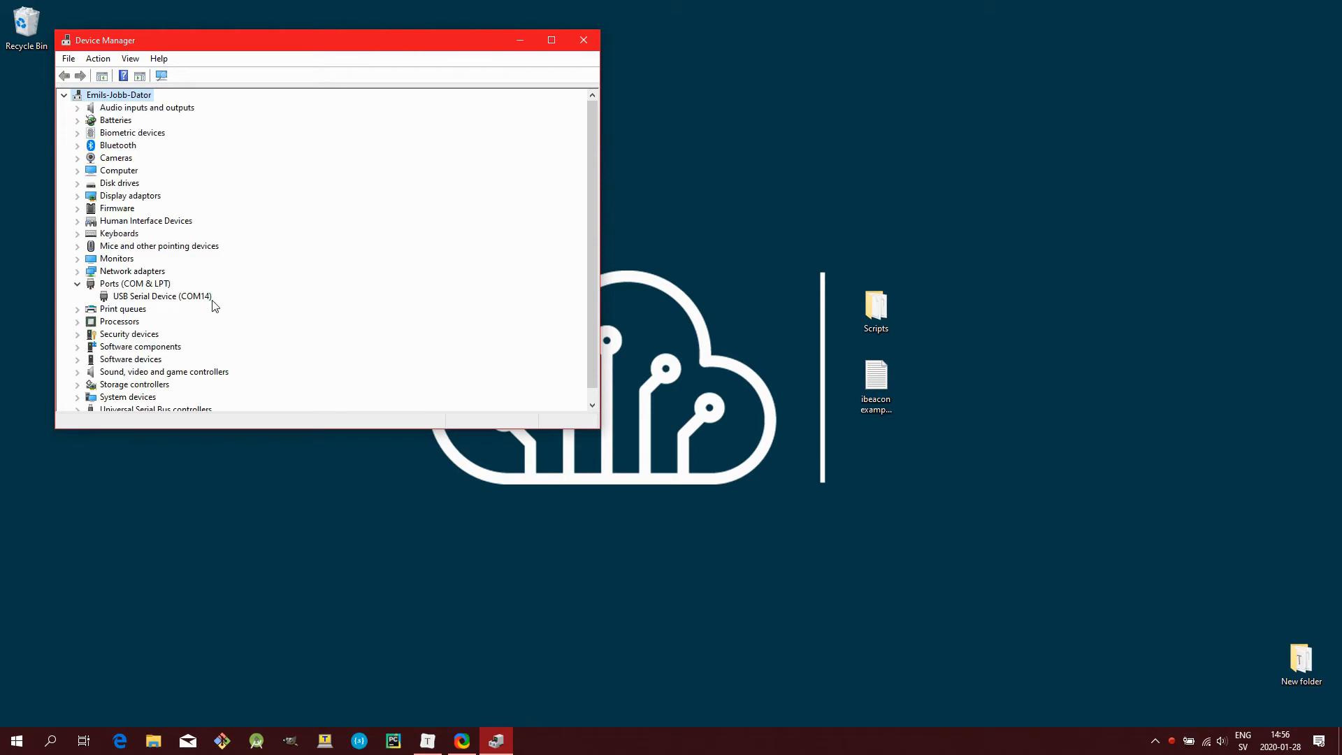
pyautogui.click(161, 295)
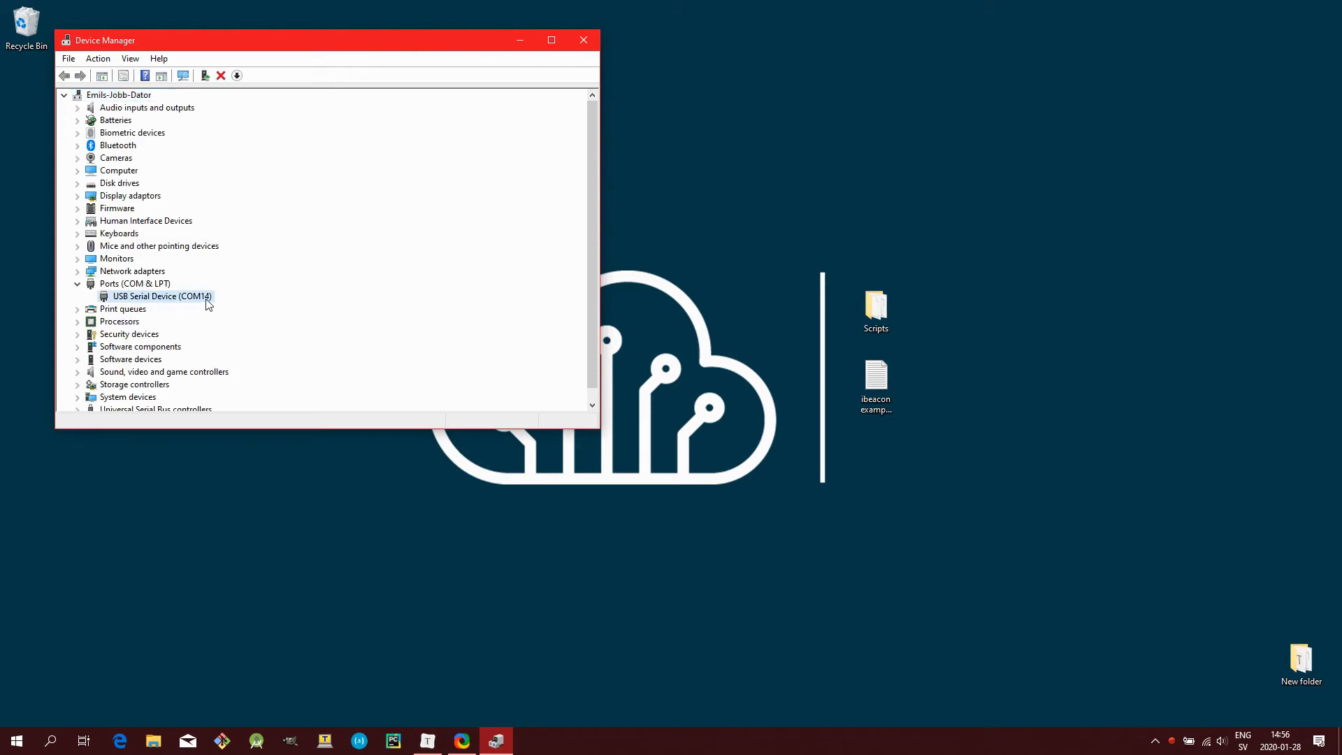
pyautogui.moveTo(313, 332)
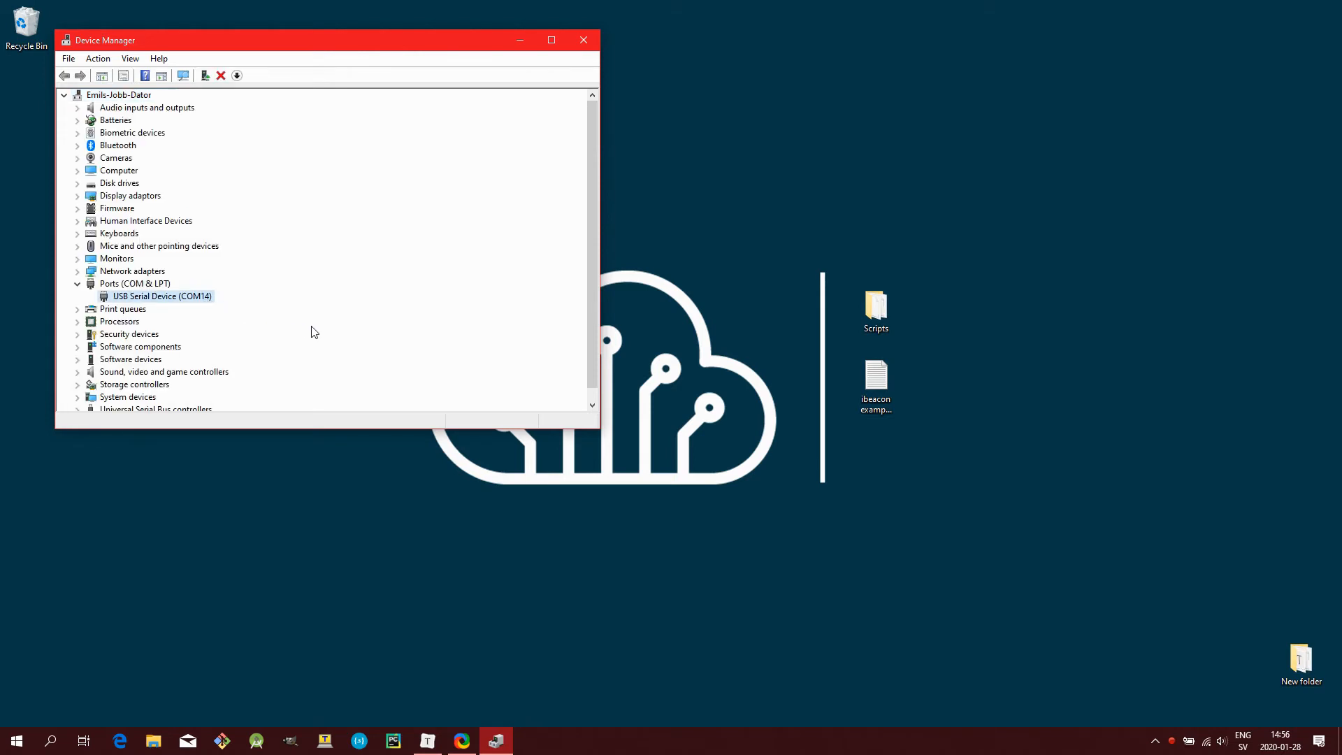
pyautogui.click(582, 40)
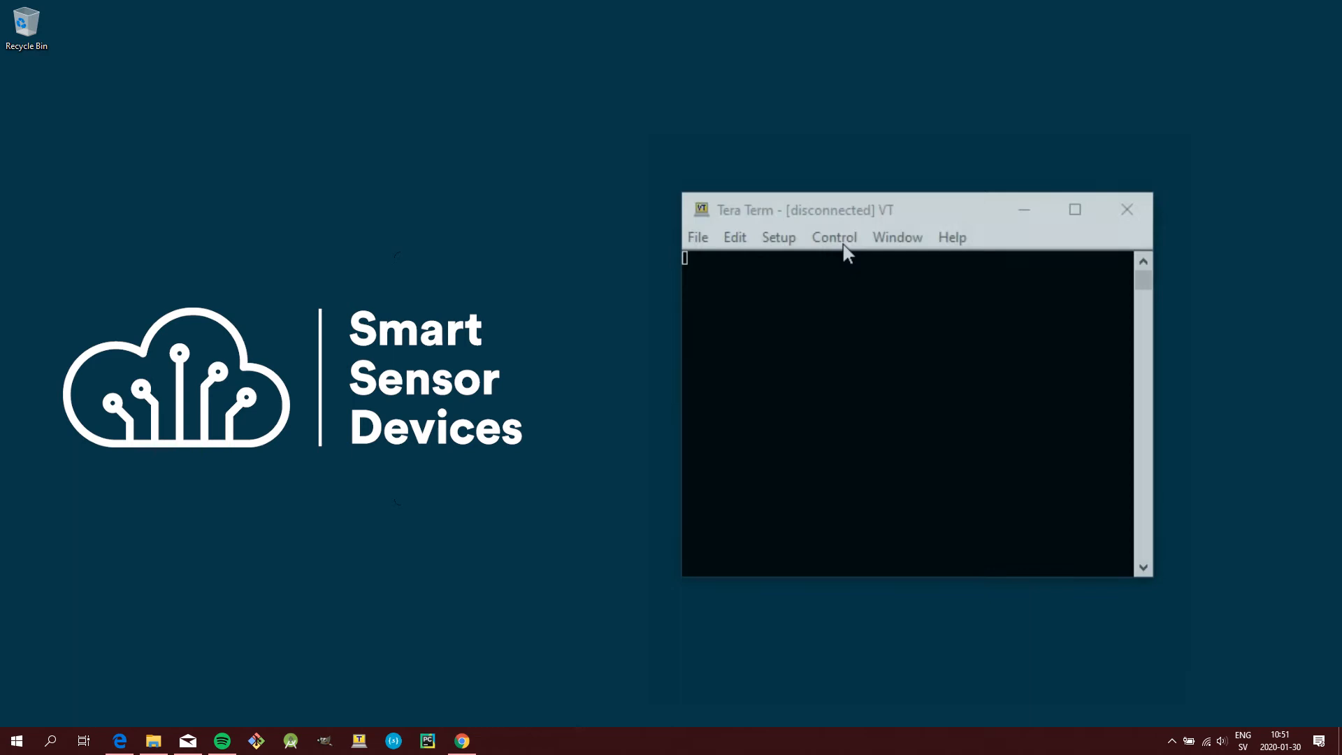
# Configure the serial port as COM14 with the dongle's speed via Setup > Serial port
pyautogui.click(778, 236)
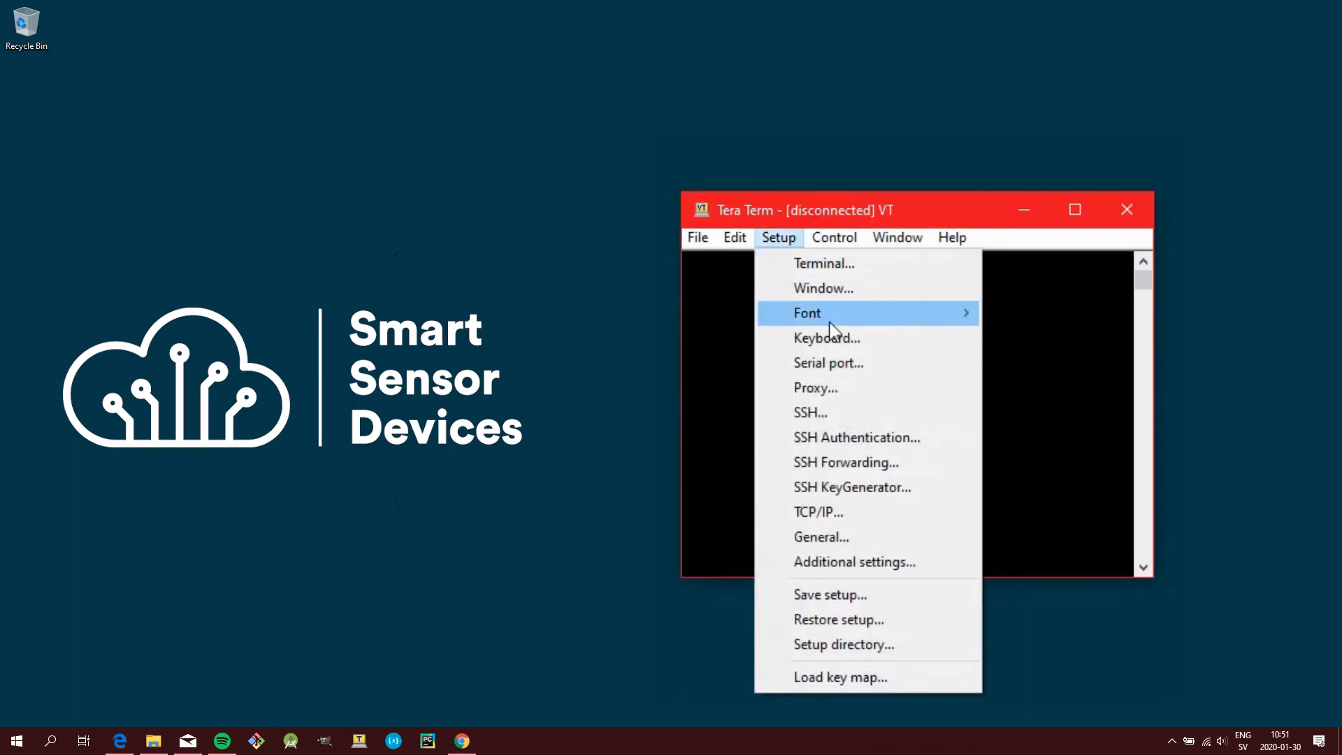
pyautogui.click(827, 362)
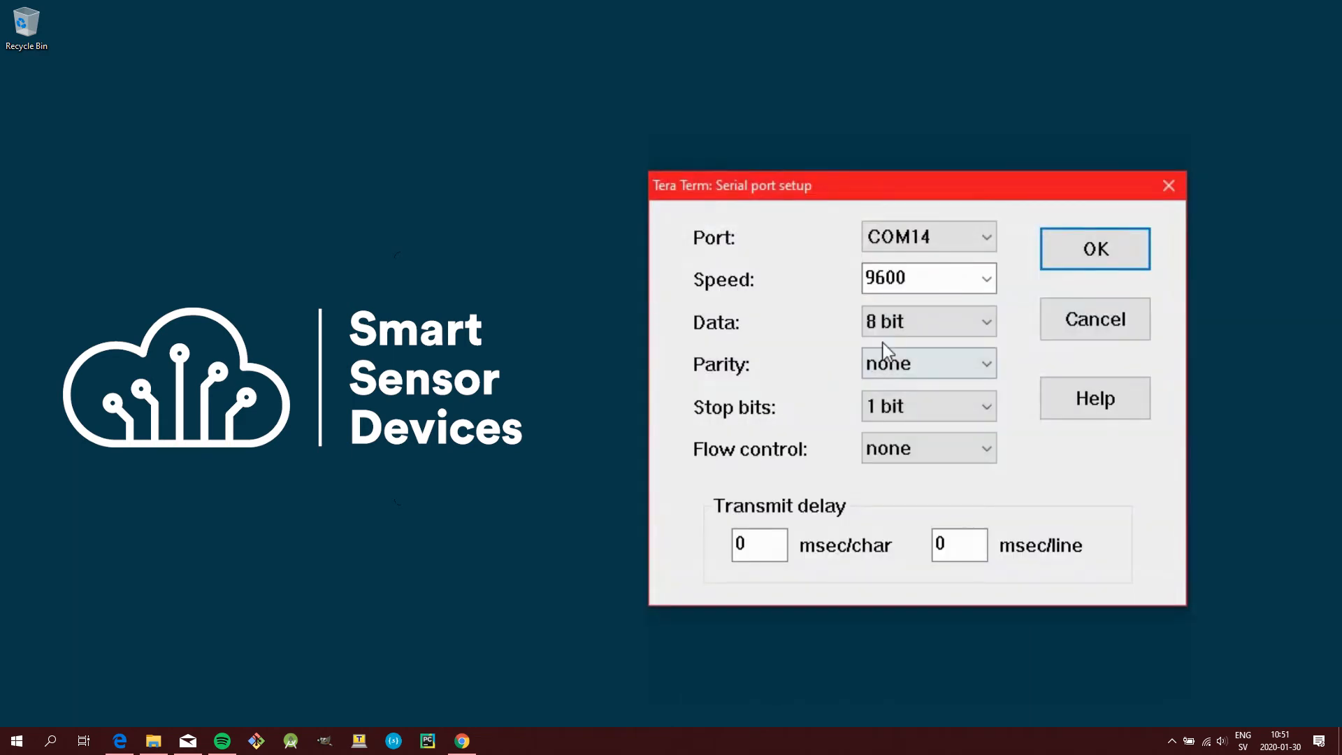
pyautogui.click(984, 278)
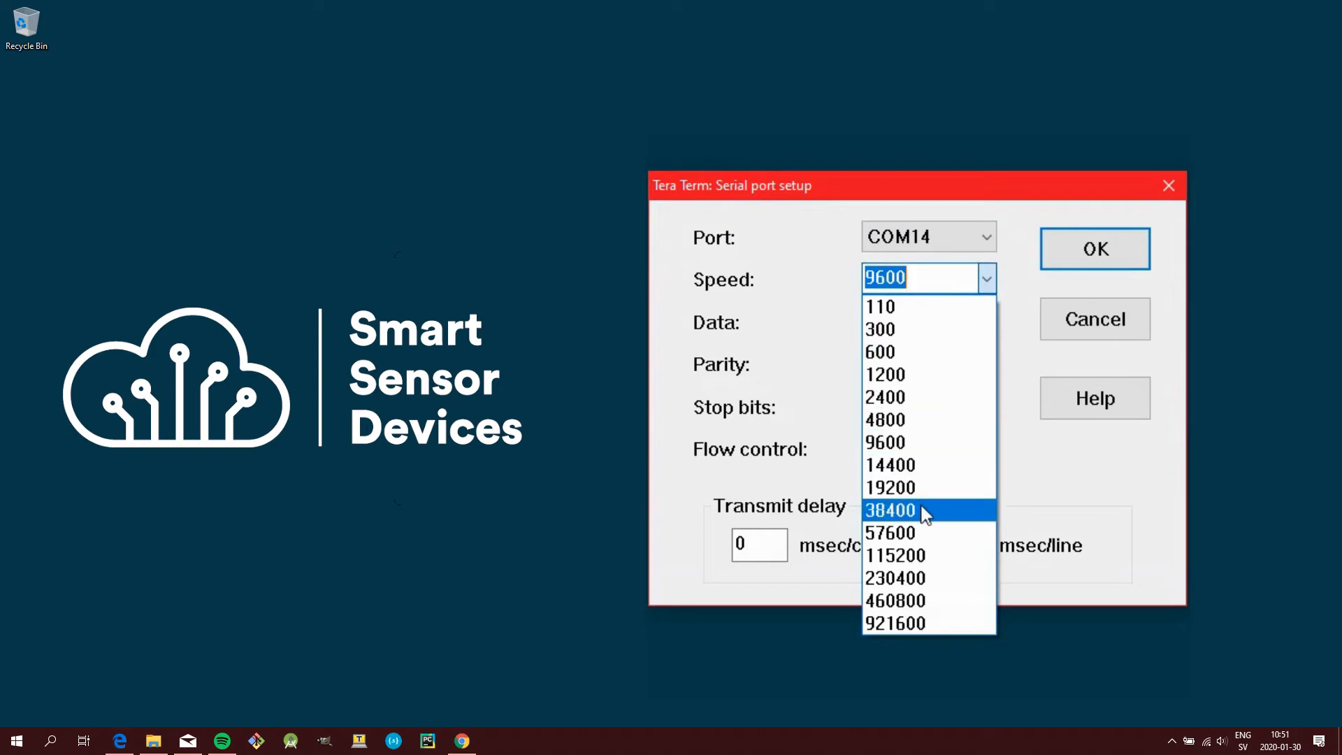
pyautogui.click(1094, 248)
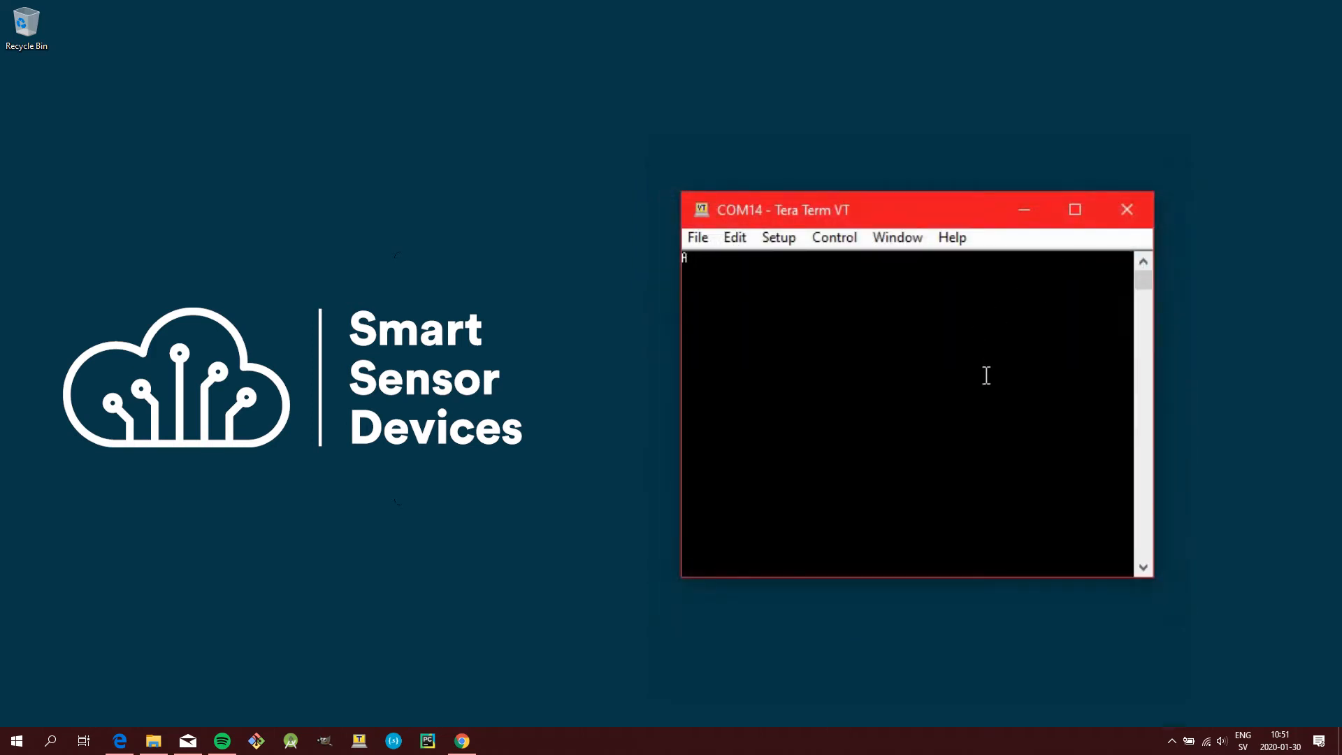
pyautogui.write('T')
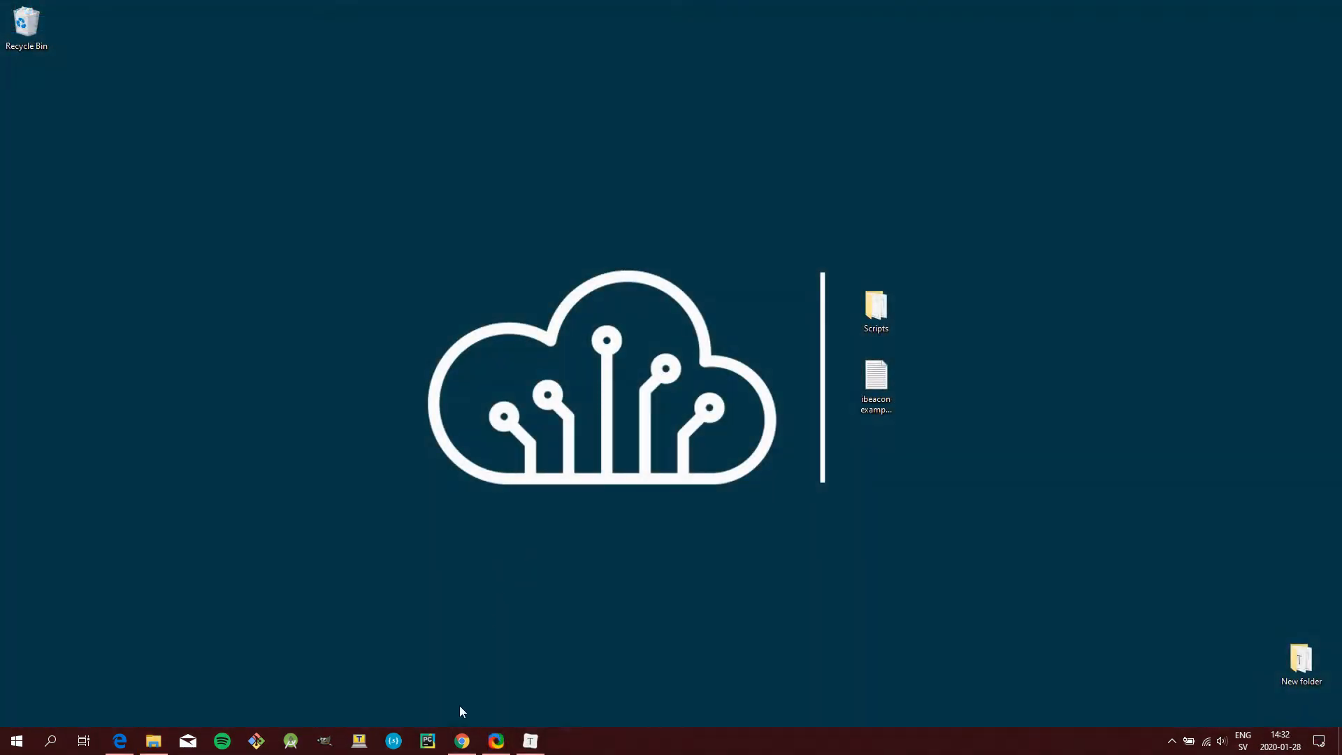
# Browse the SSD005 manual to the Scripts page's iBeacon Example, then the GitHub page
pyautogui.click(461, 740)
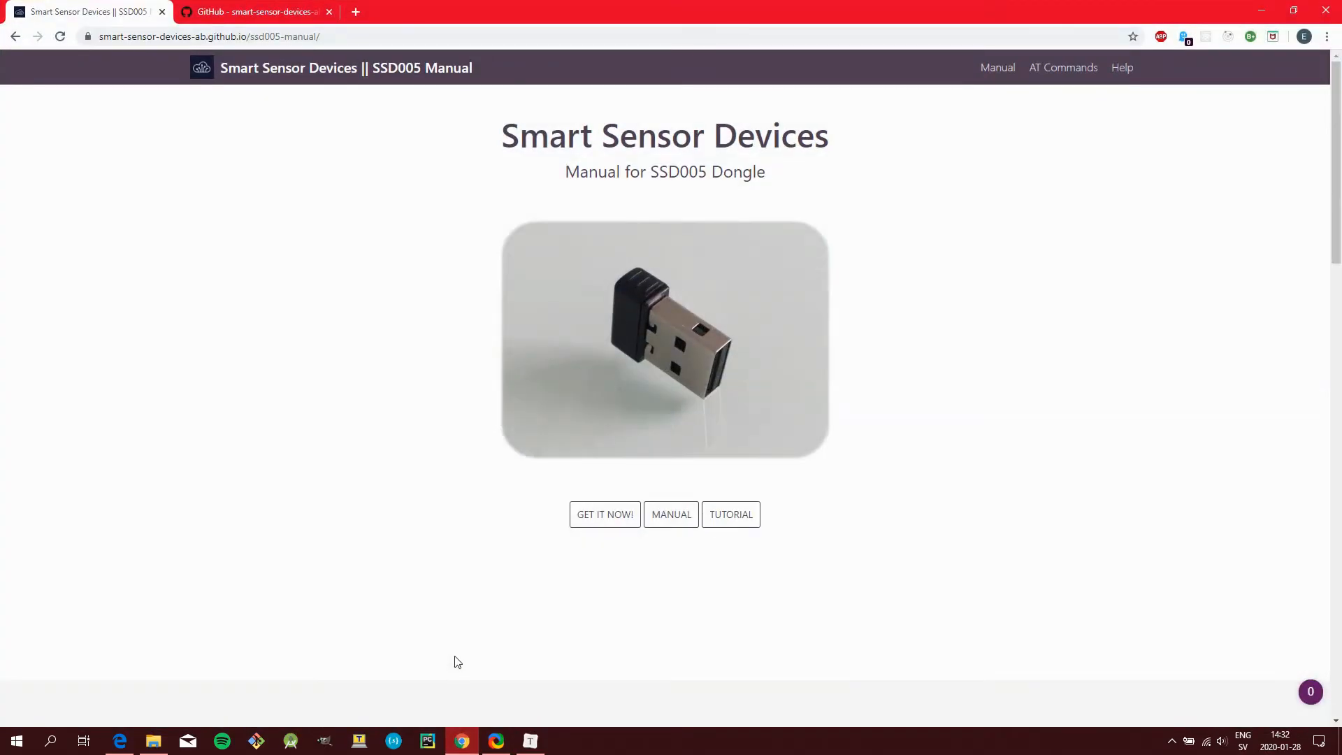
pyautogui.click(671, 515)
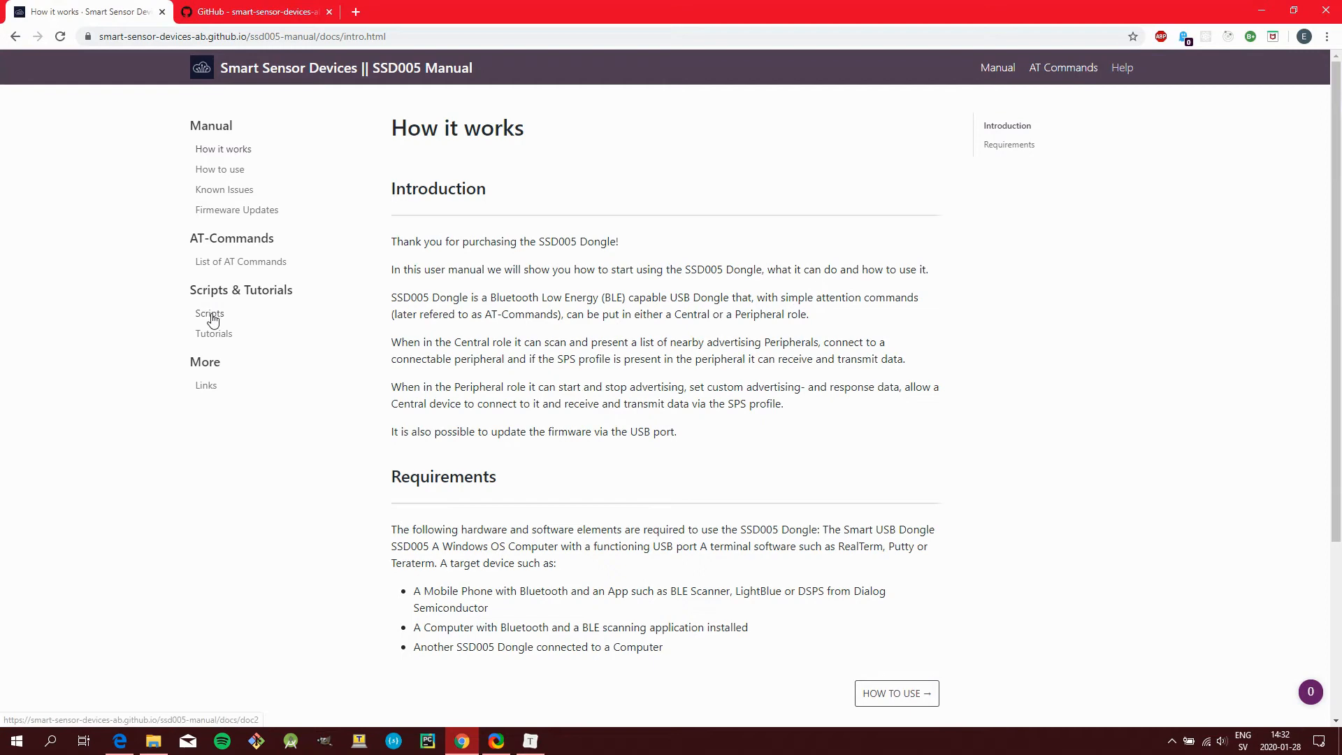
pyautogui.click(210, 313)
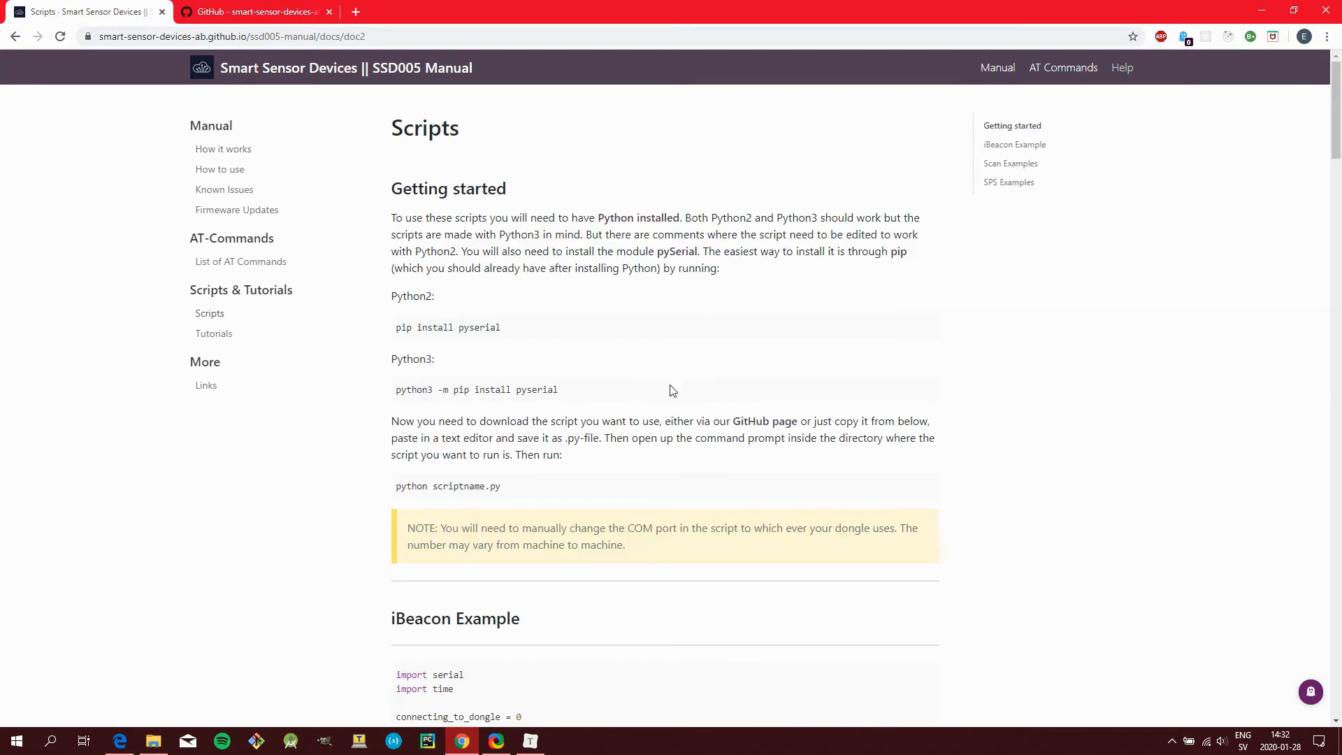
pyautogui.scroll(-3)
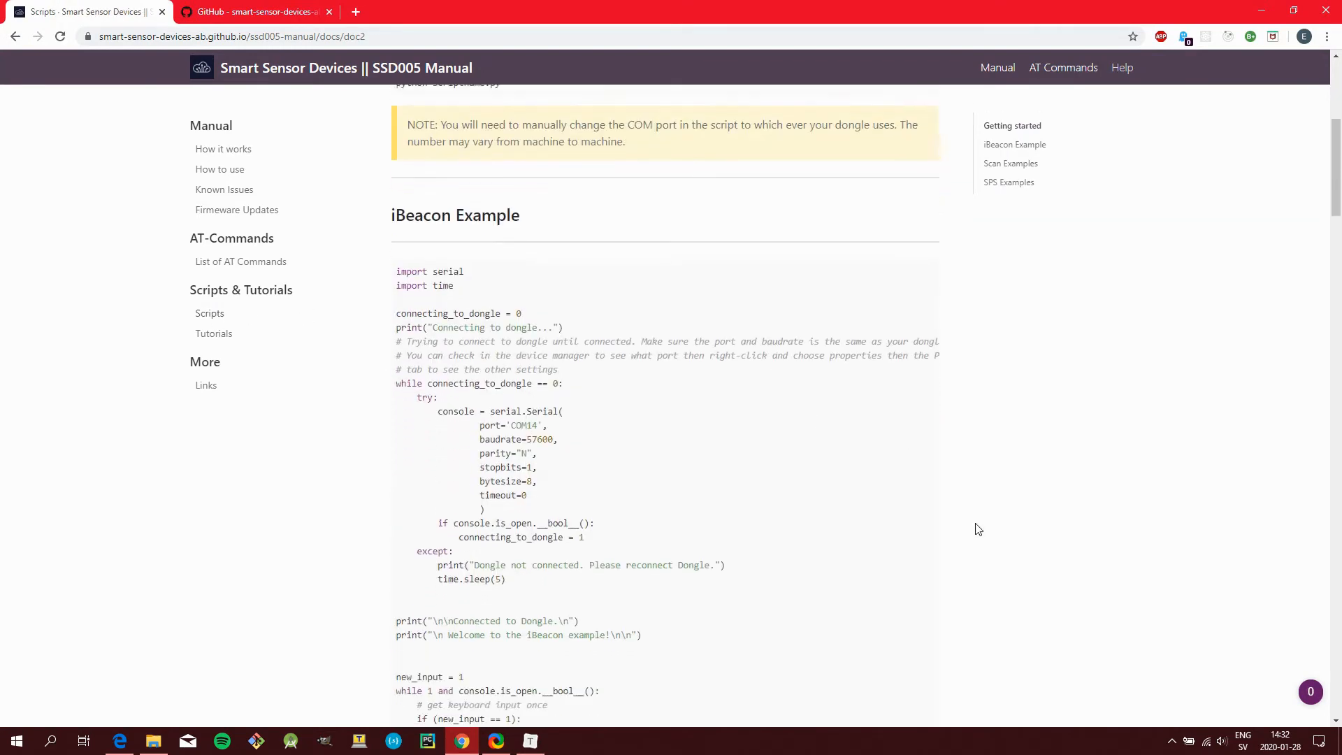
pyautogui.scroll(-3)
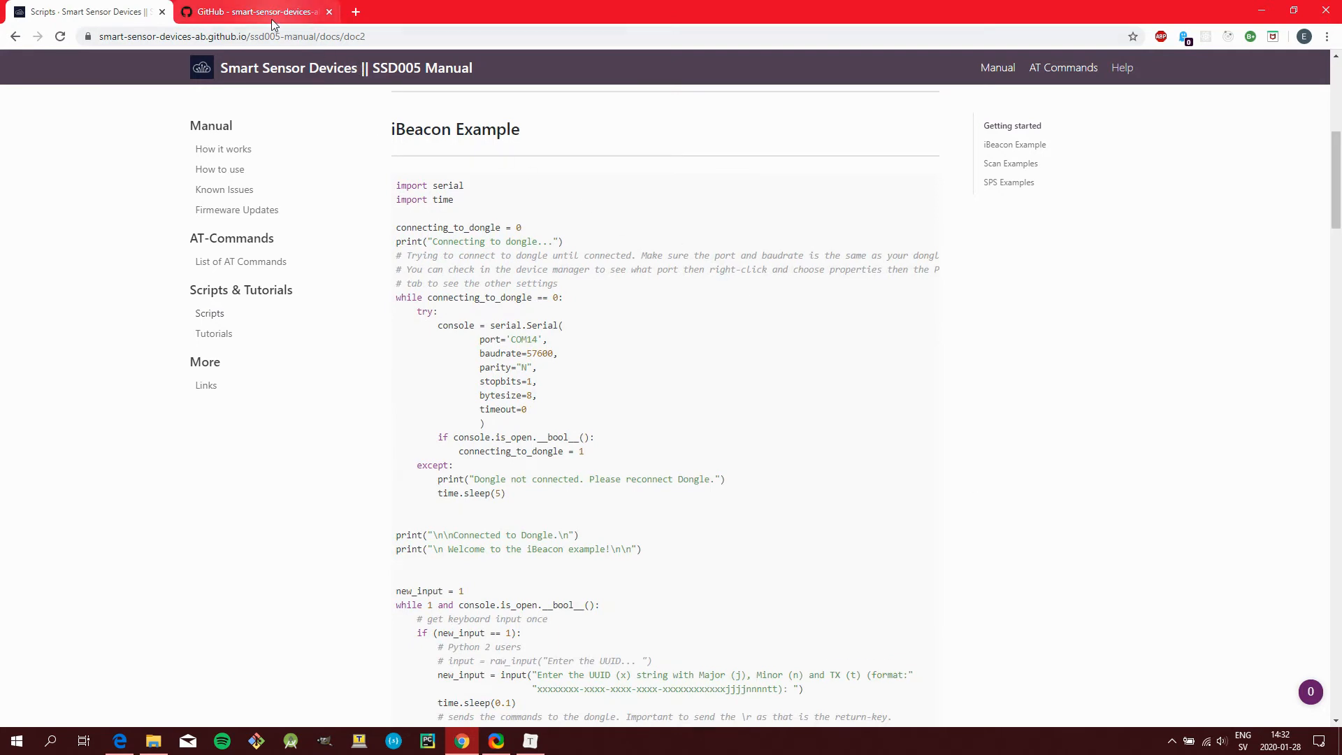
pyautogui.click(256, 11)
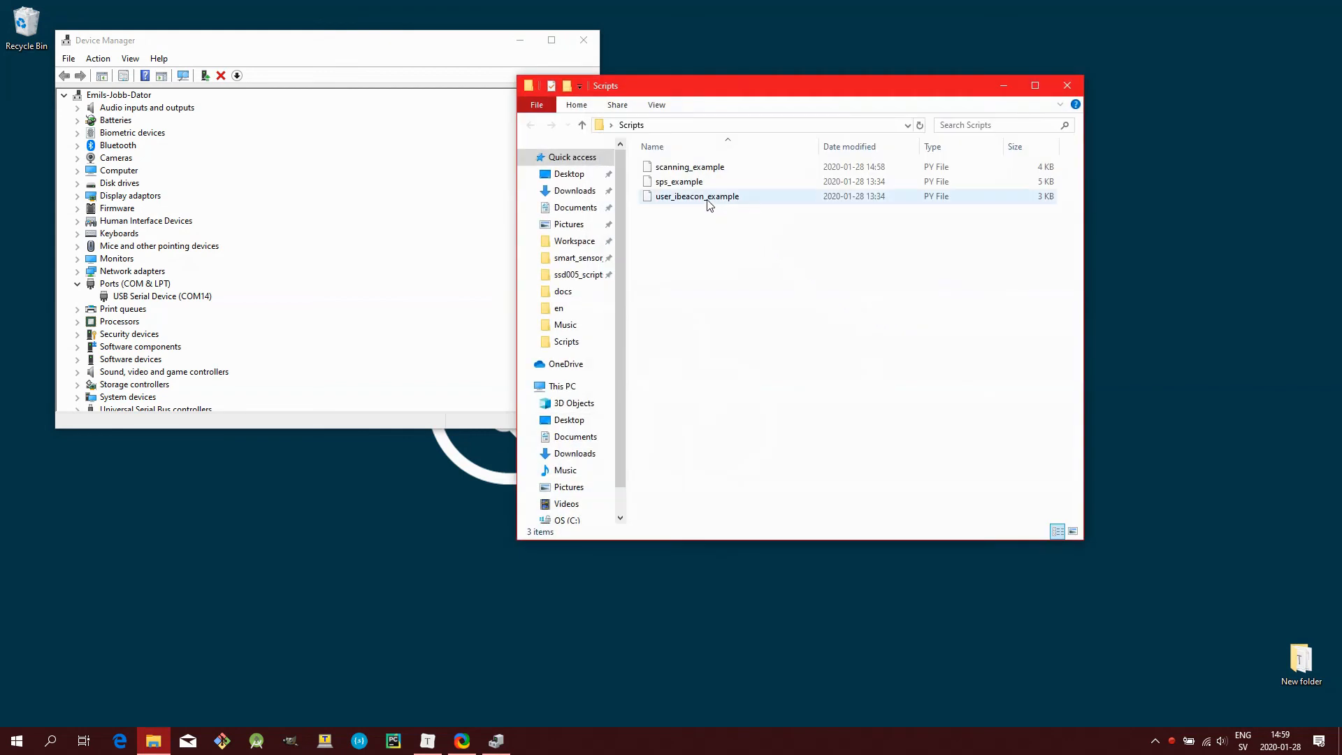
# View user_ibeacon_example in Notepad and confirm its port COM14 matches Device Manager
pyautogui.rightClick(696, 195)
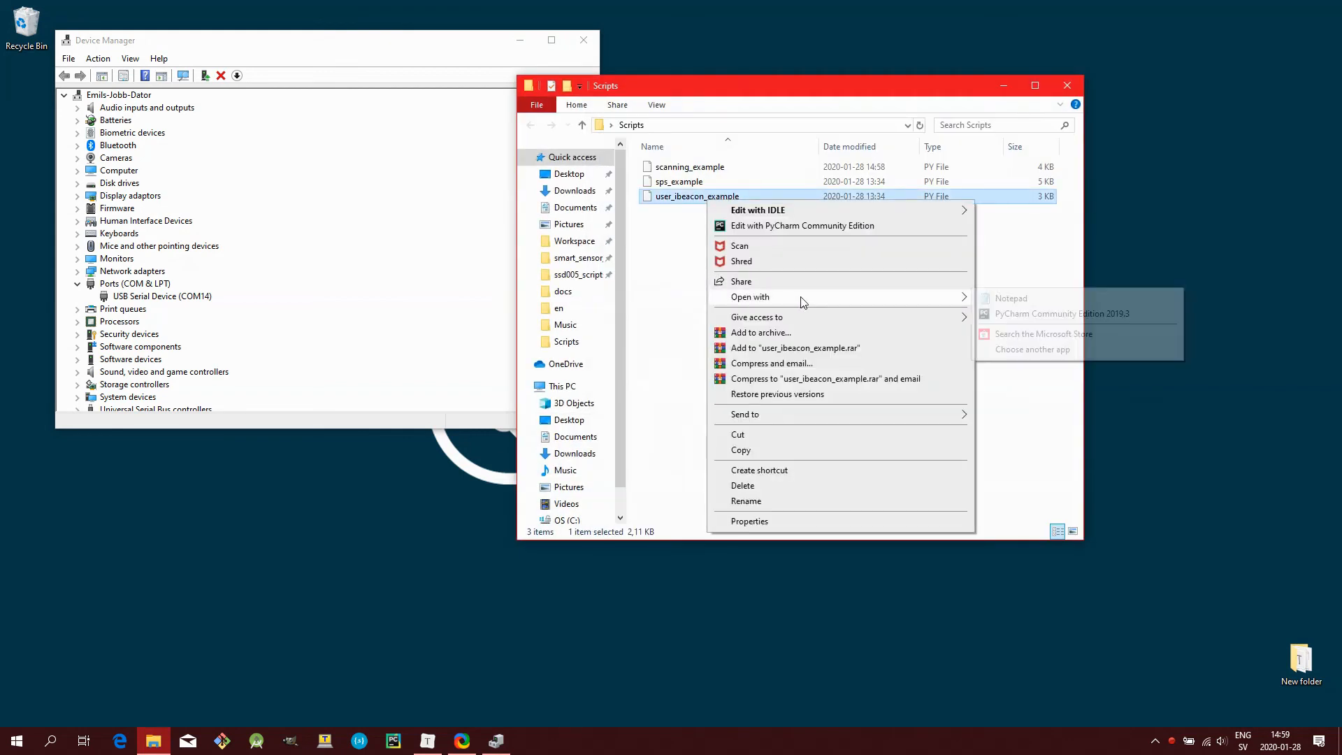
pyautogui.click(1010, 297)
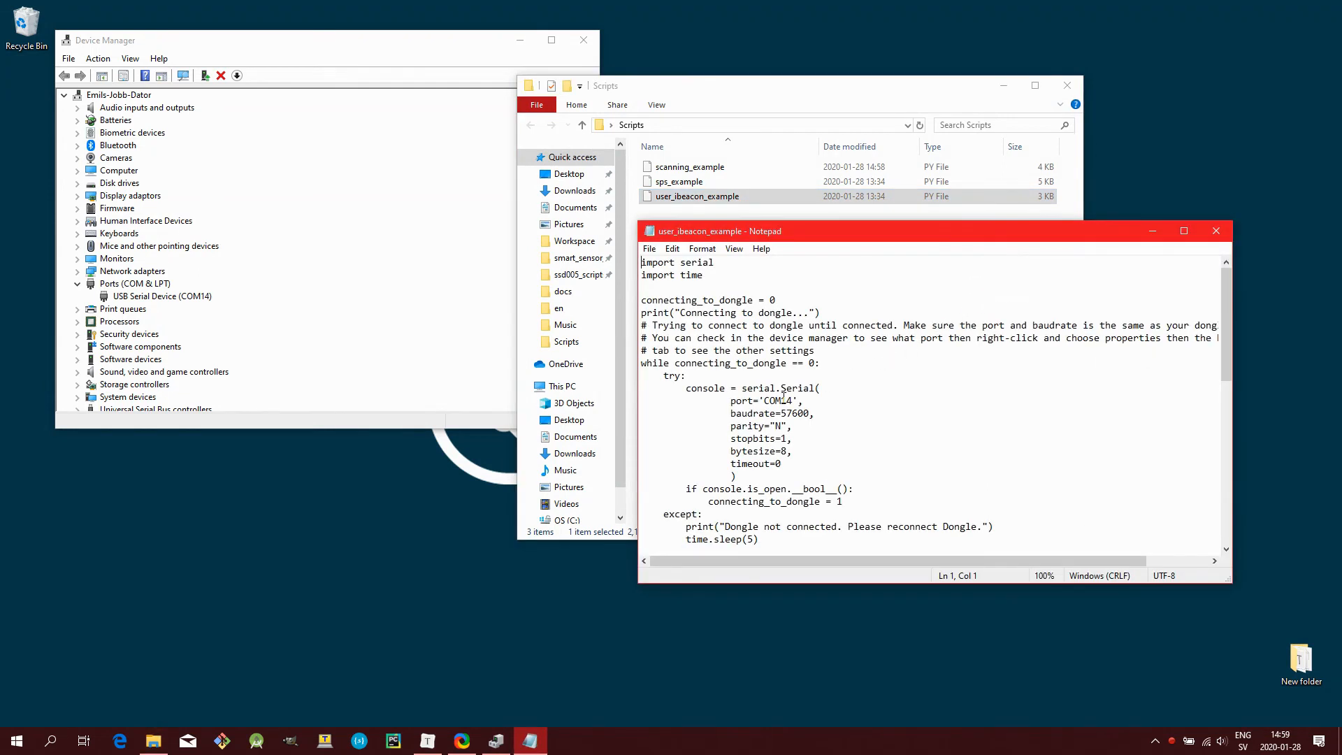
pyautogui.doubleClick(778, 400)
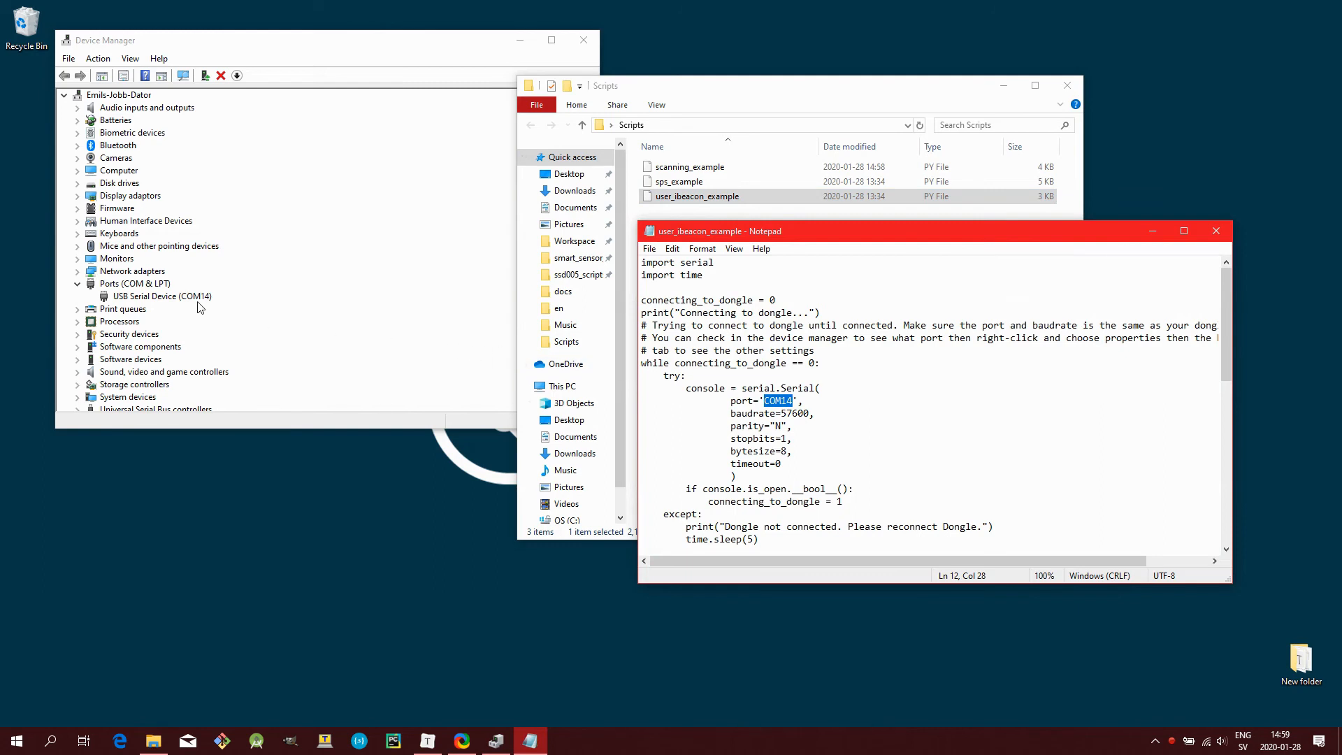
pyautogui.click(161, 295)
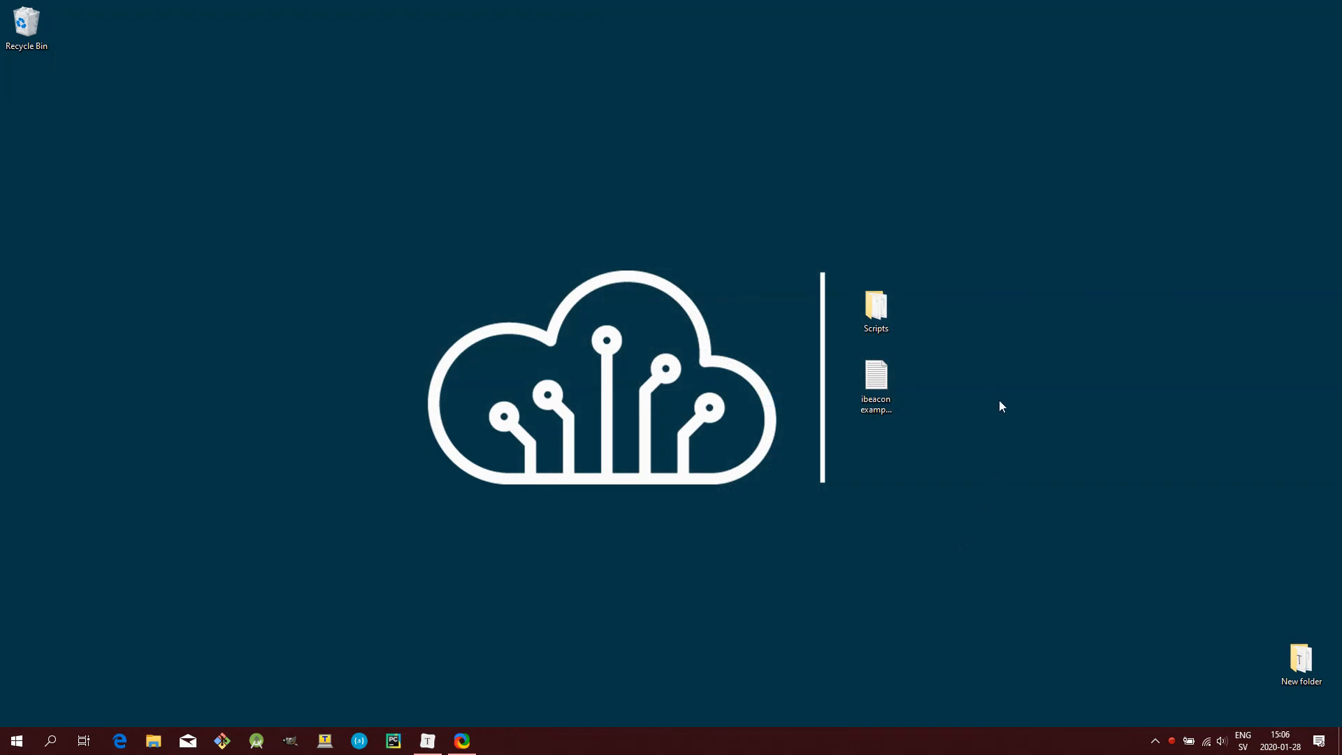
# Launch C:\Windows\System32\cmd.exe from the Scripts folder's address bar
pyautogui.doubleClick(876, 306)
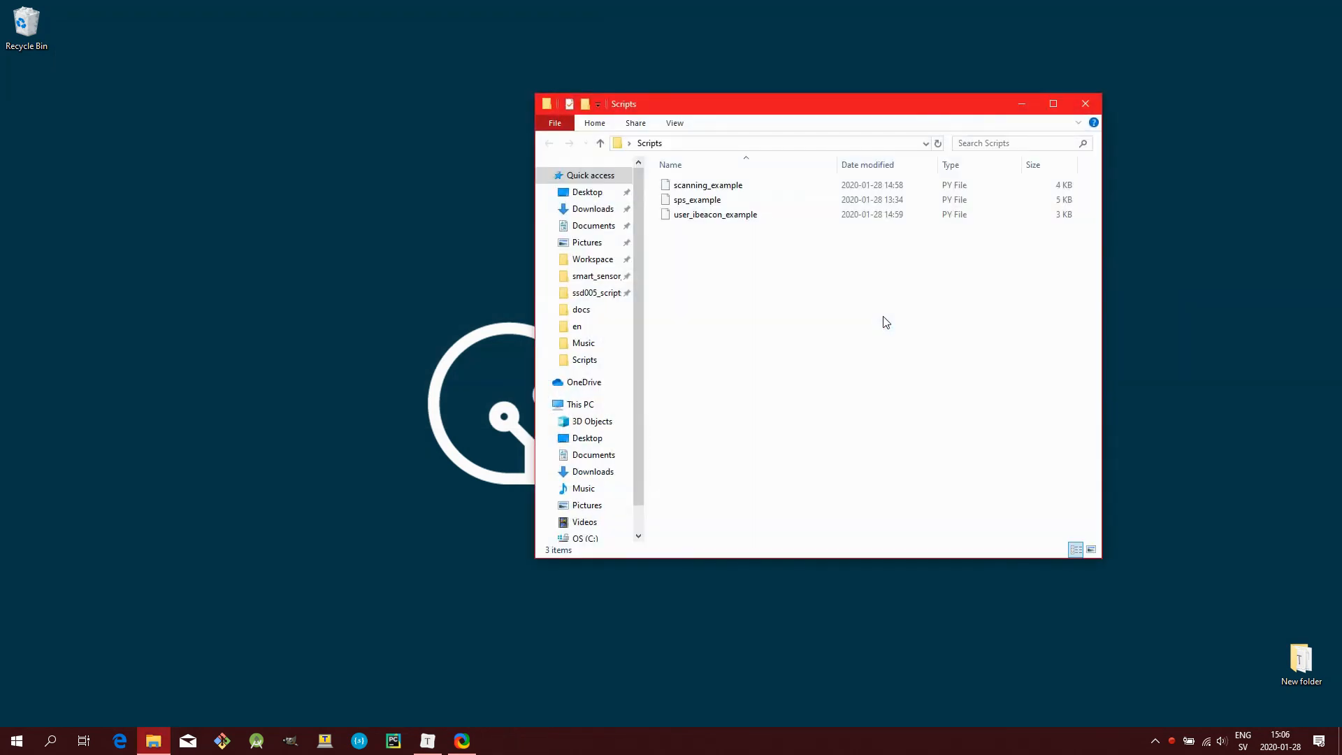
pyautogui.click(770, 142)
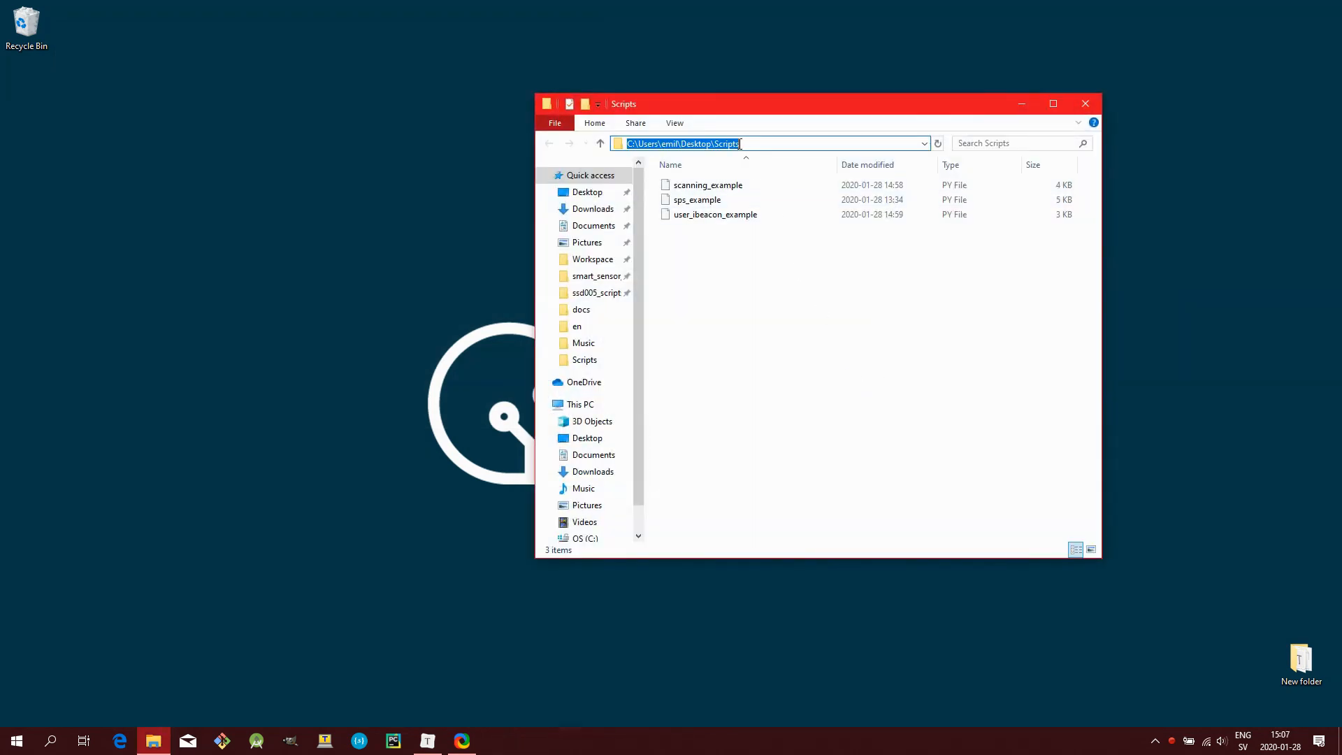
pyautogui.write('C:\\Windows\\System32\\cmd.exe')
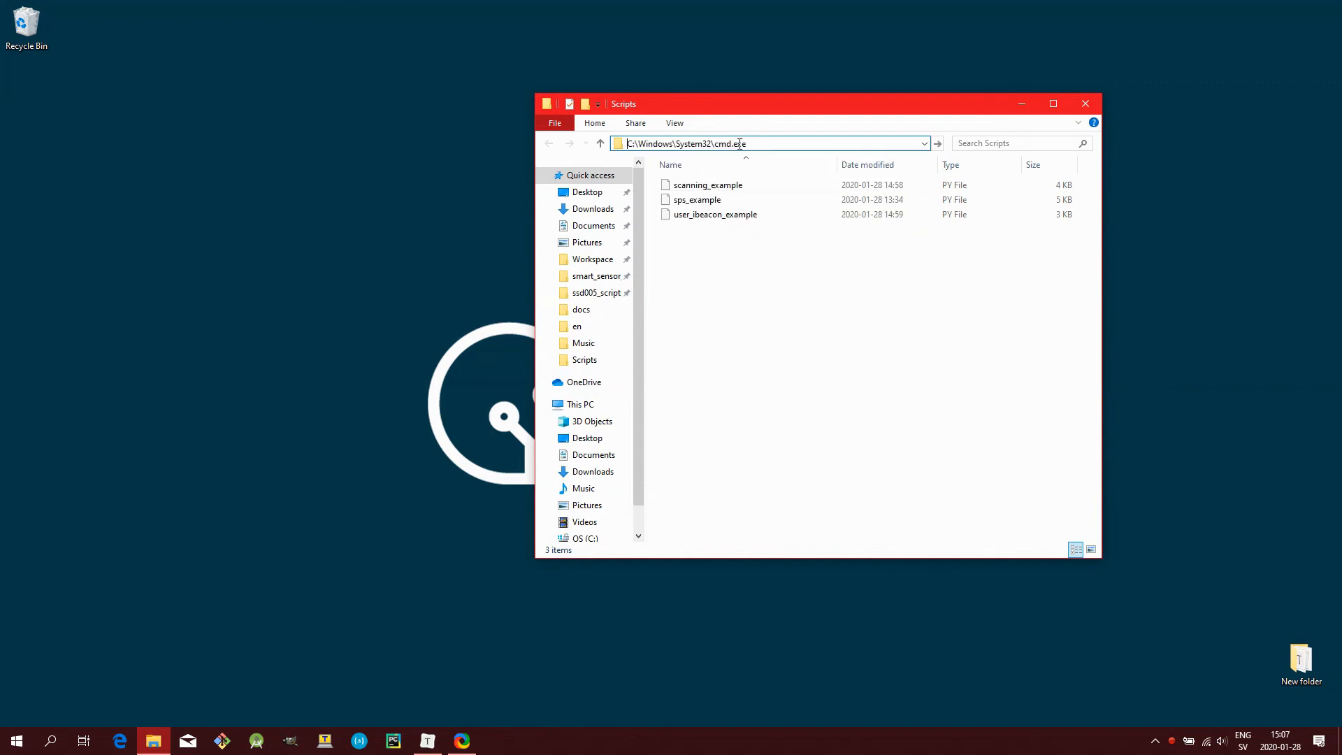
pyautogui.press('enter')
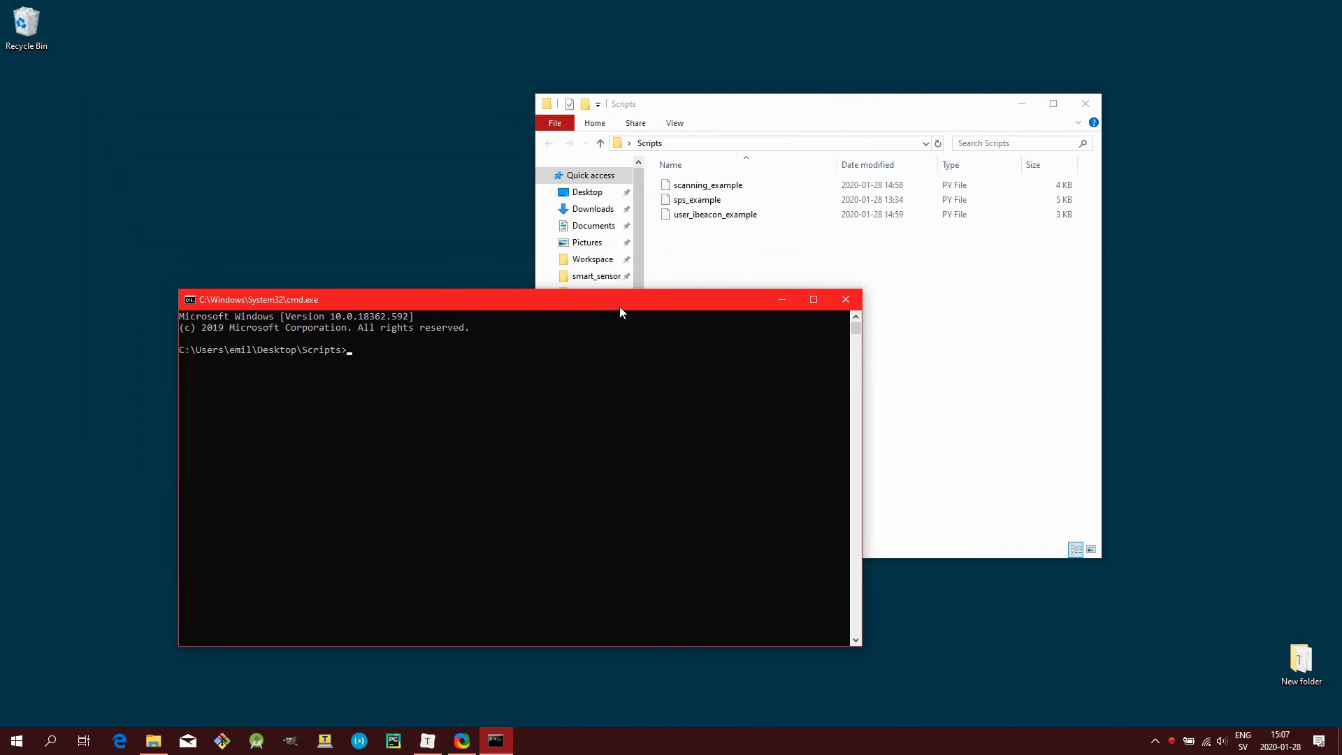
# Enter 'python use...' to begin running the user_ibeacon_example script
pyautogui.write('p')
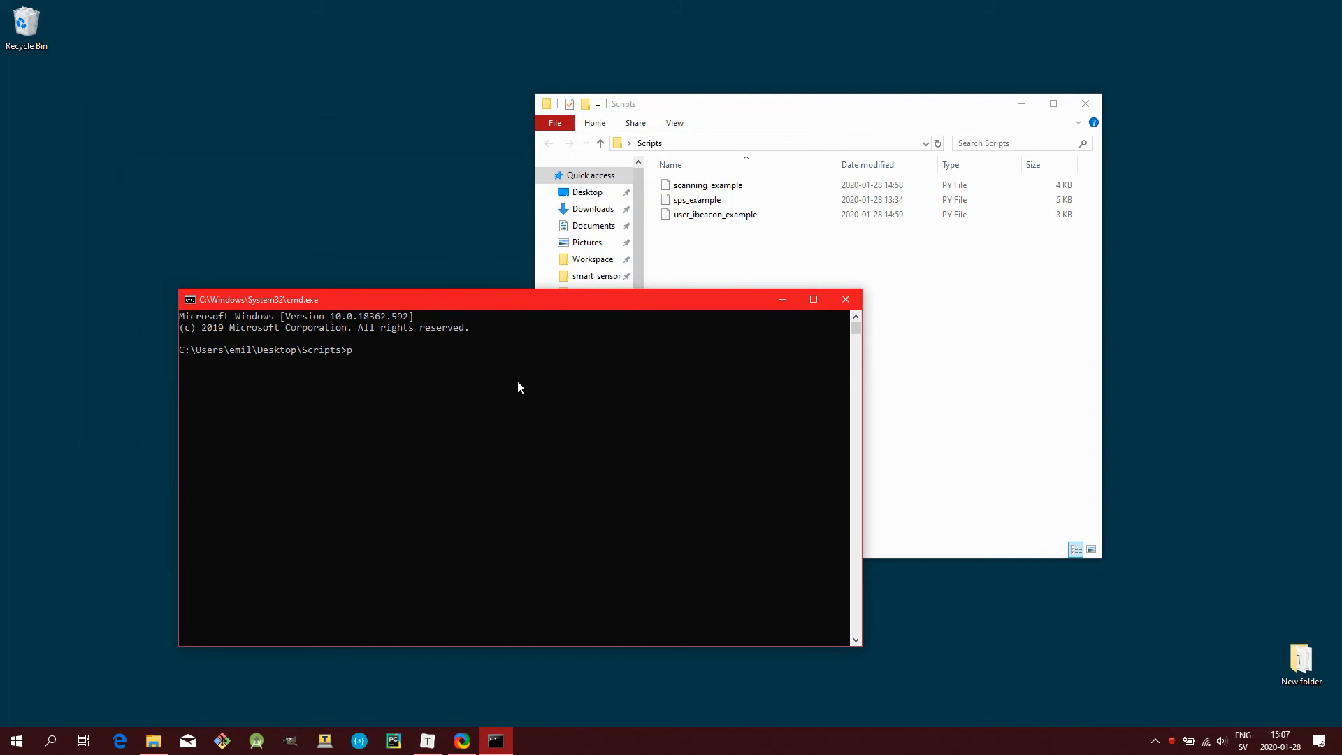
pyautogui.write('ython')
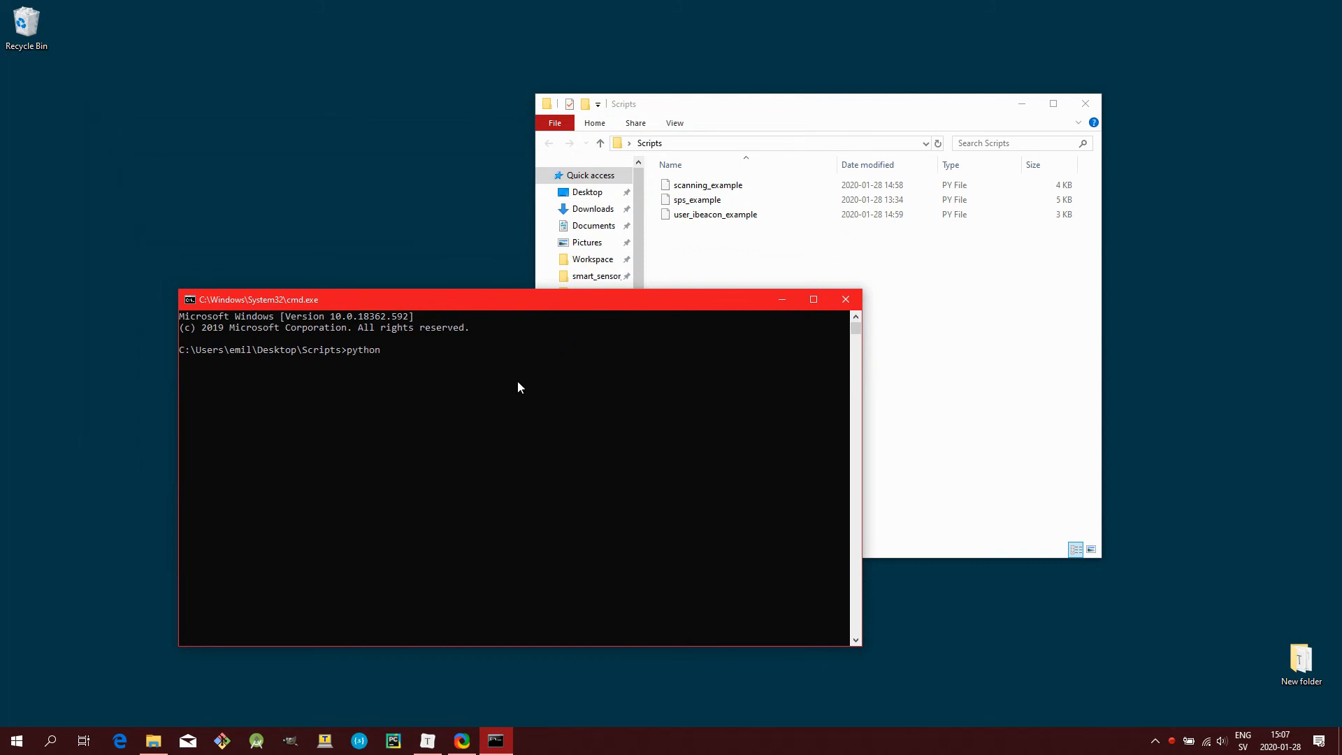
pyautogui.write('ua')
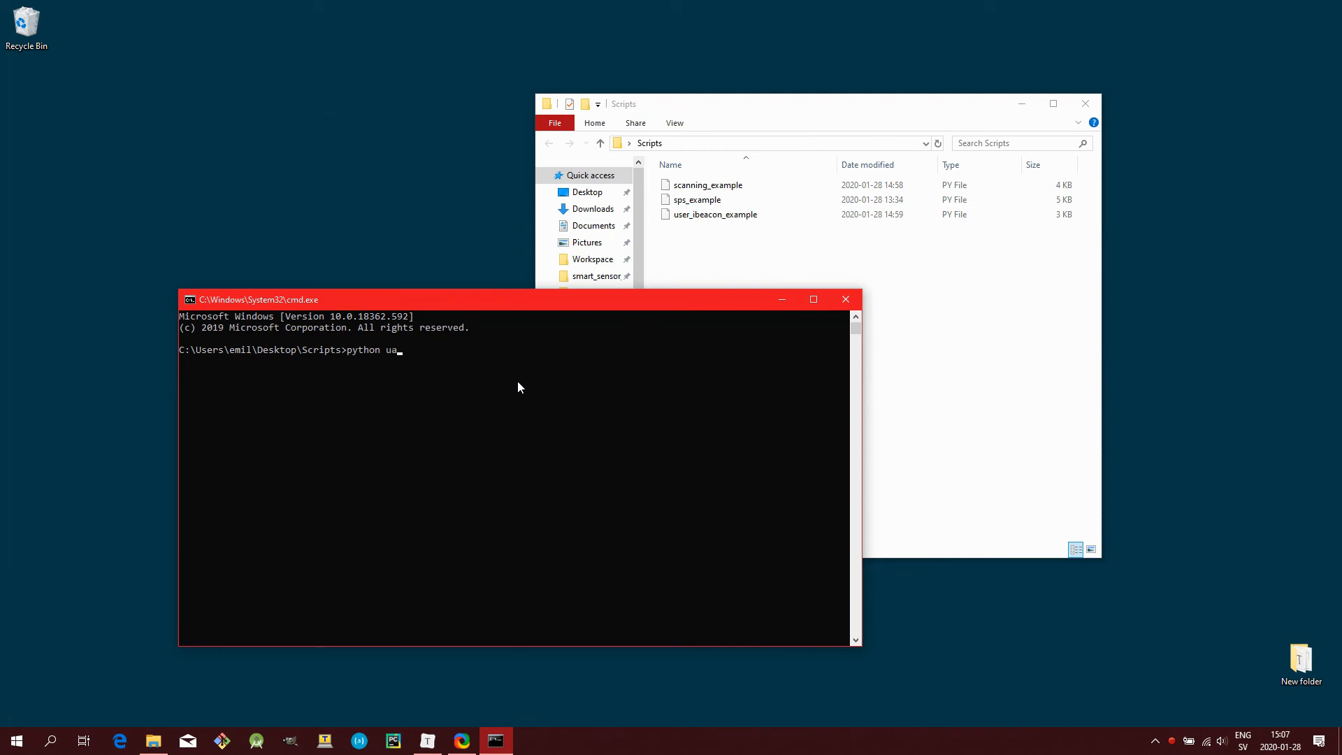
pyautogui.write('e')
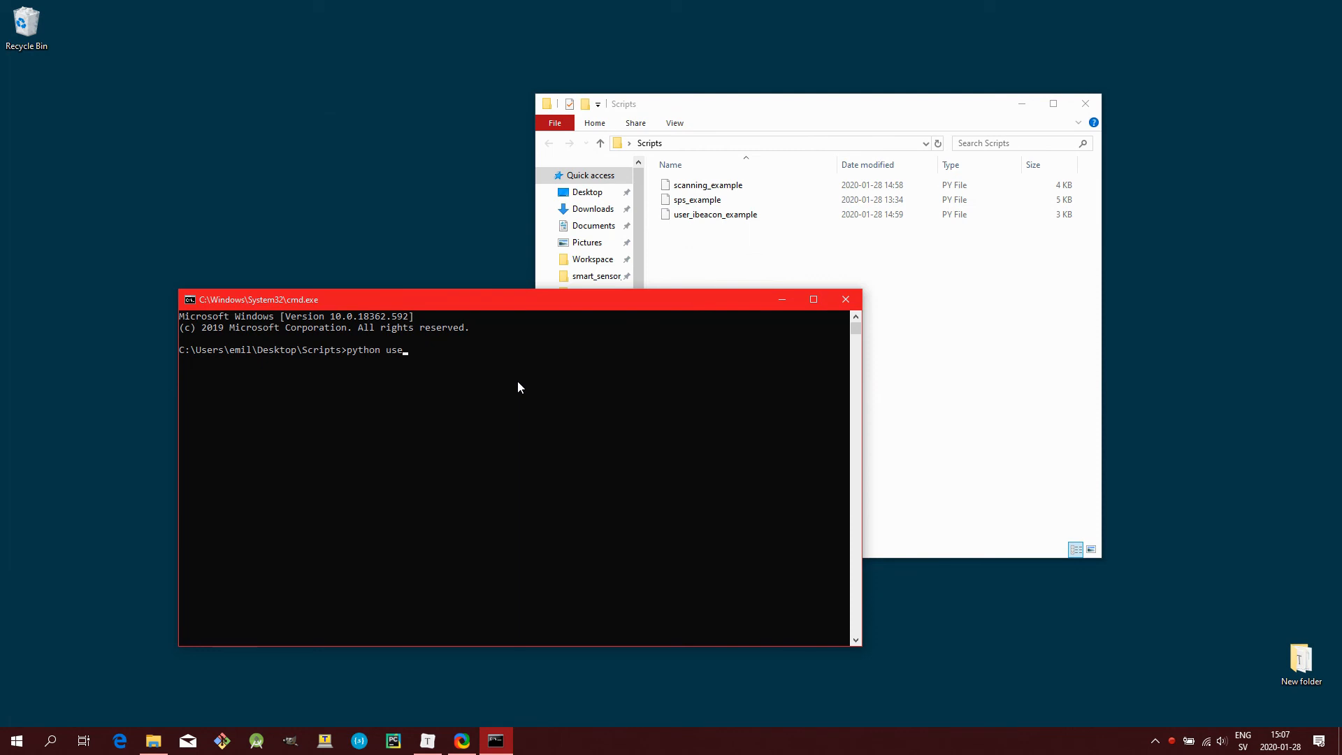